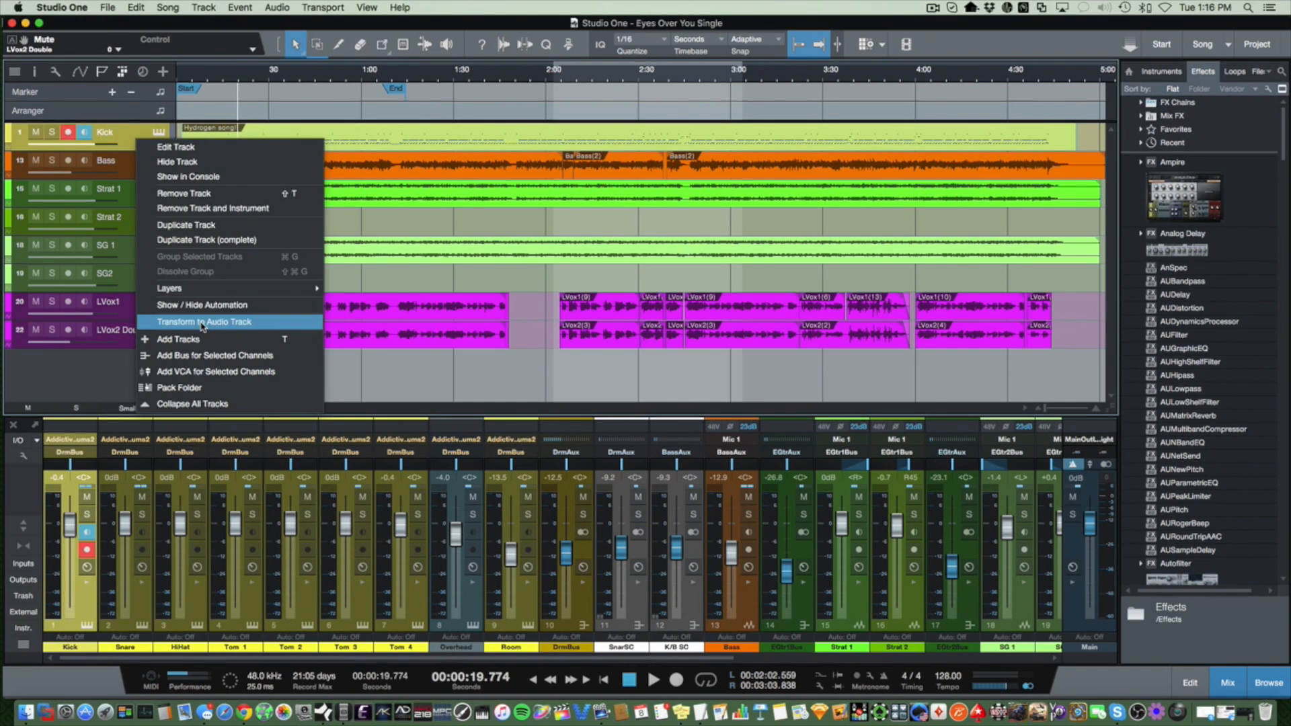
mouse_move(400, 136)
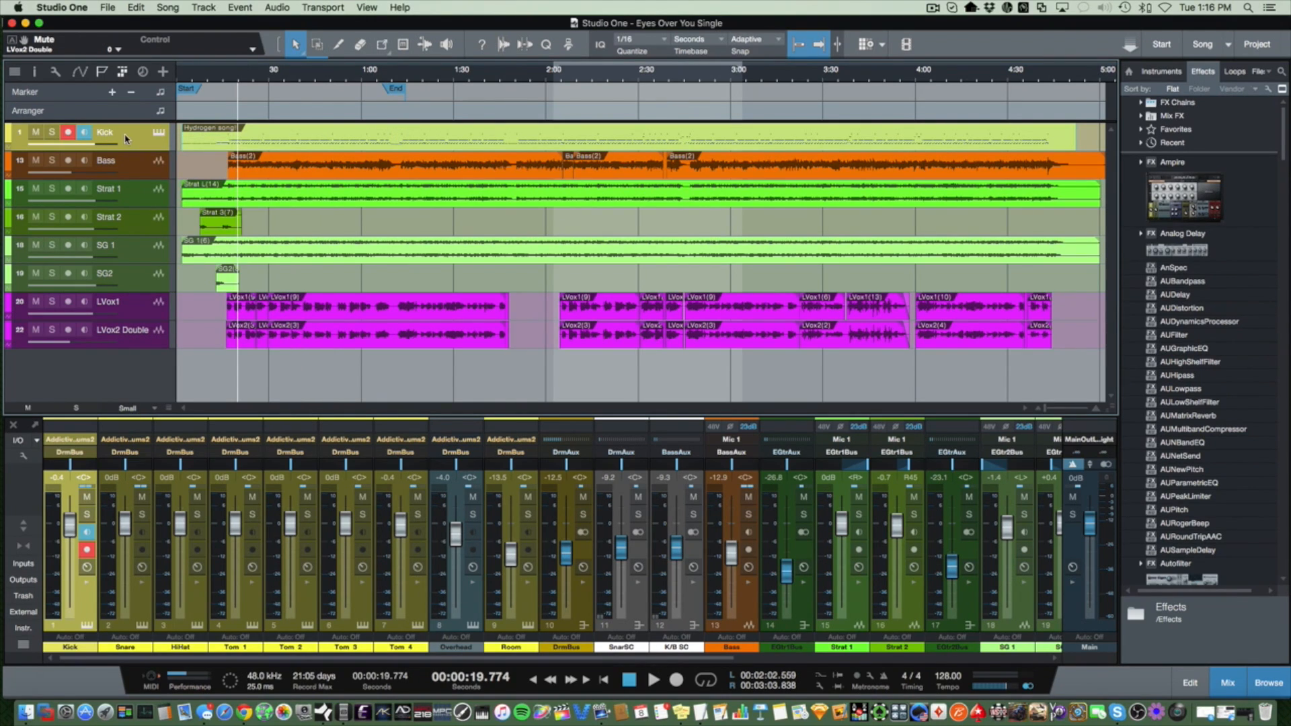
mouse_move(122, 164)
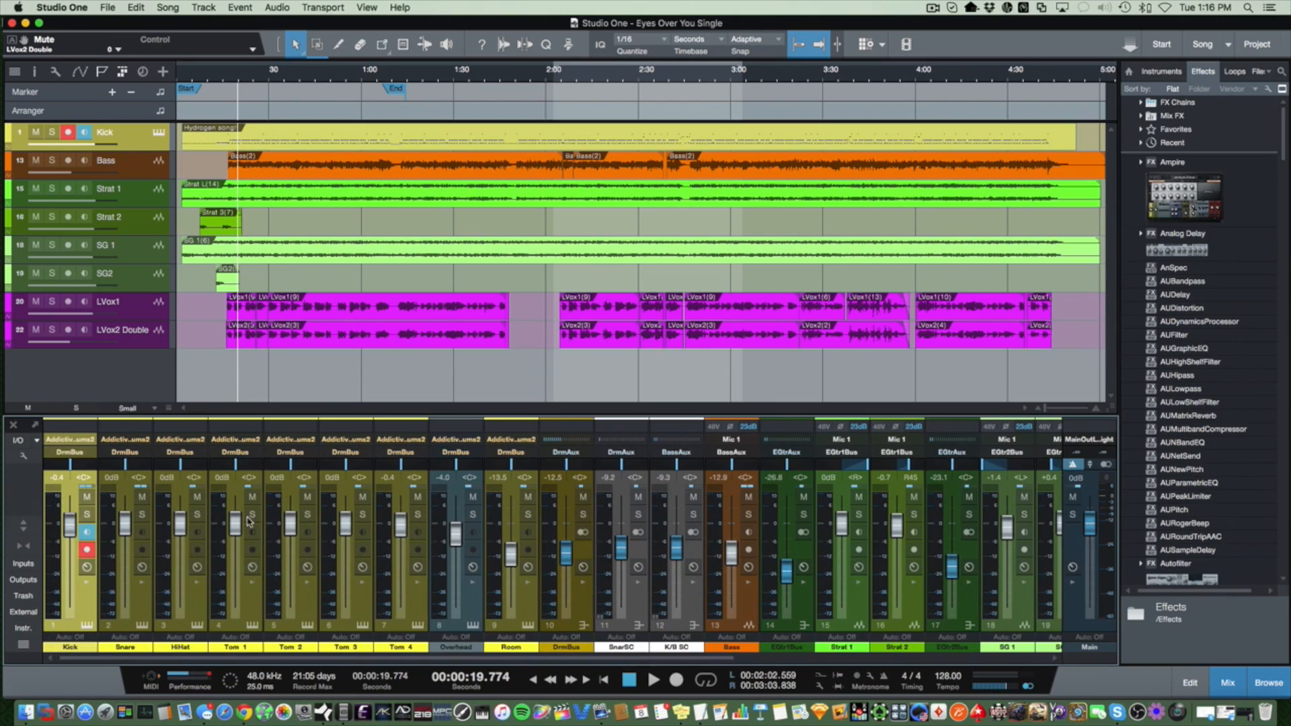
Step: Mute the guitar and vocal channels, then play from near the song start
scroll("right", 3)
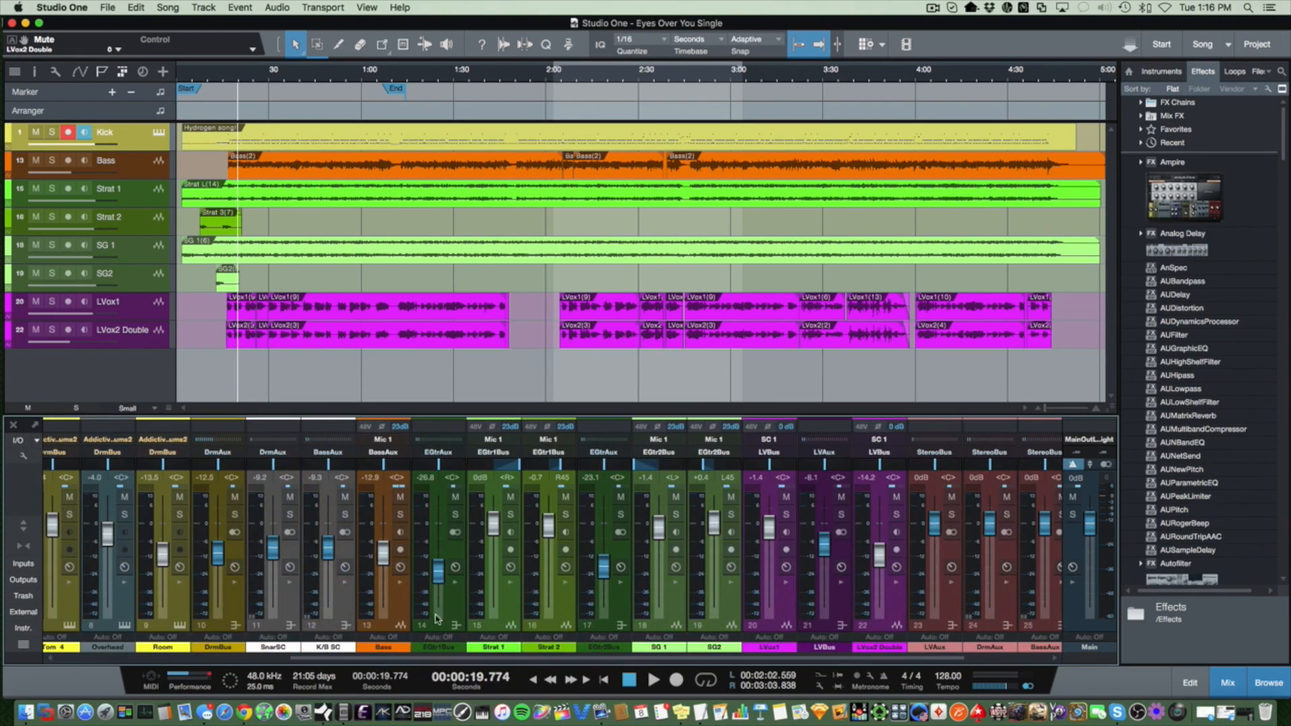
left_click(454, 497)
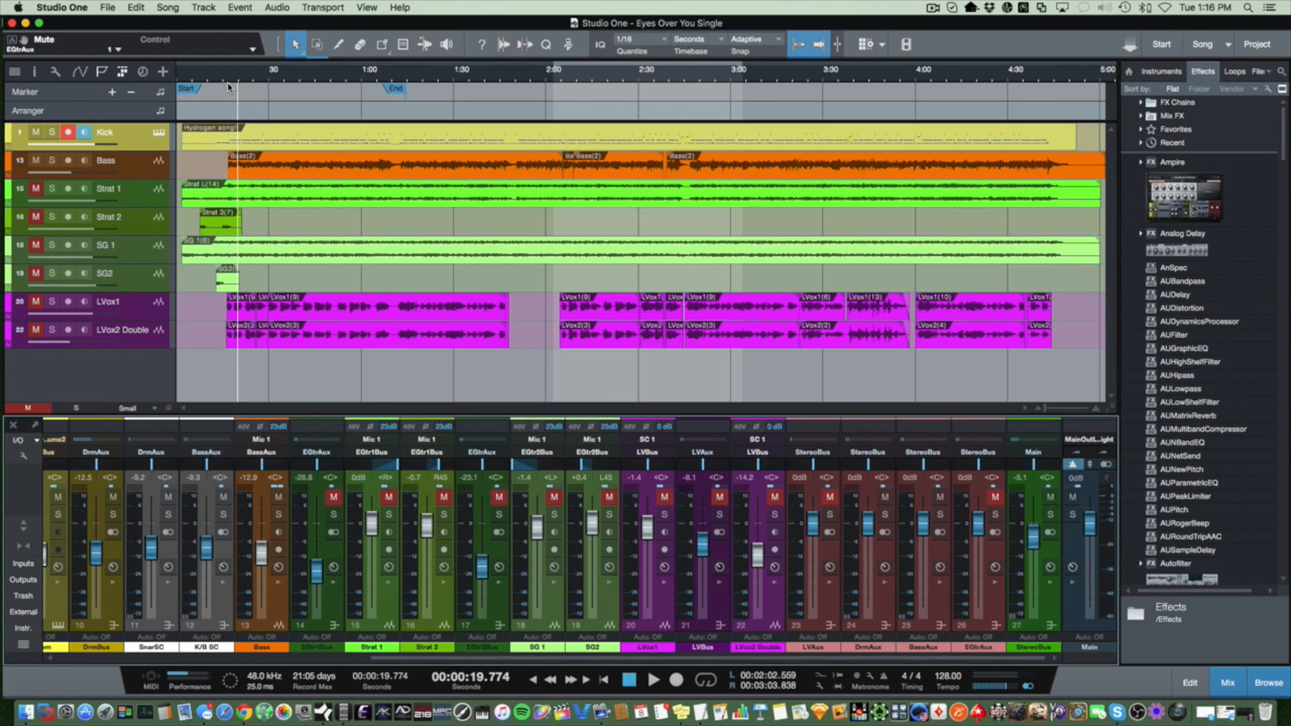
left_click(231, 82)
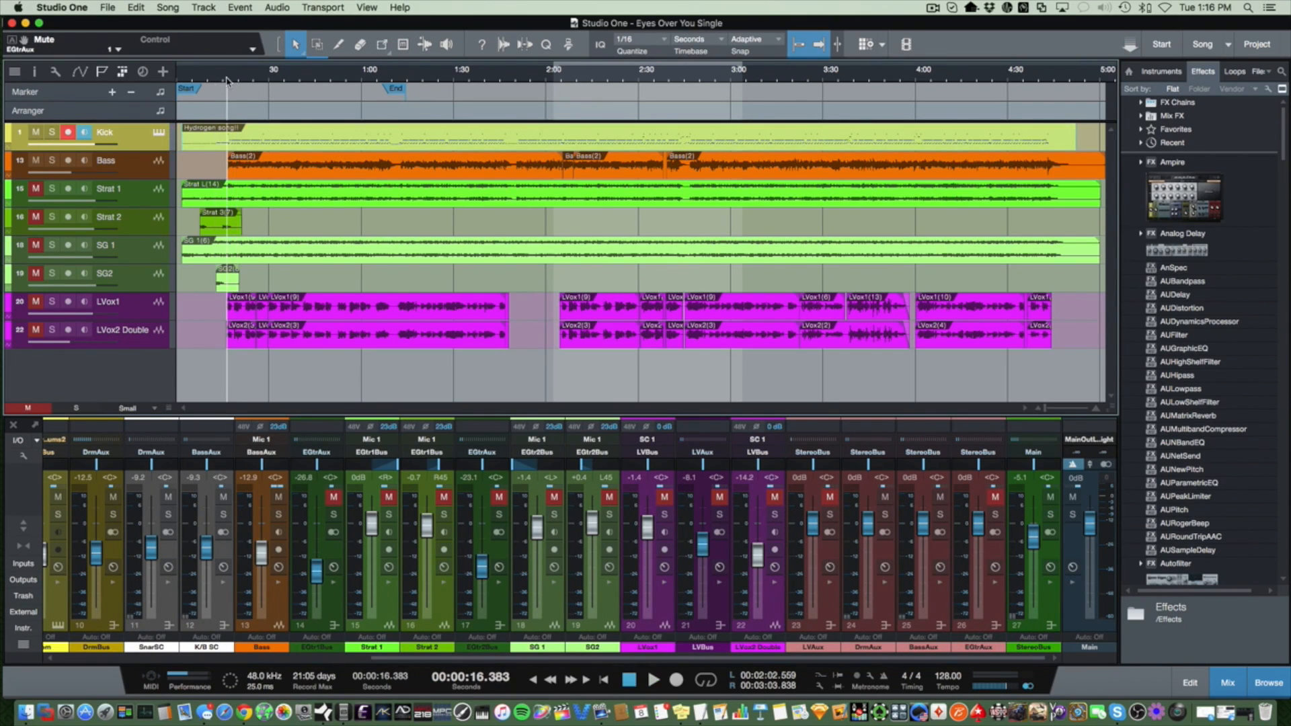
left_click(652, 679)
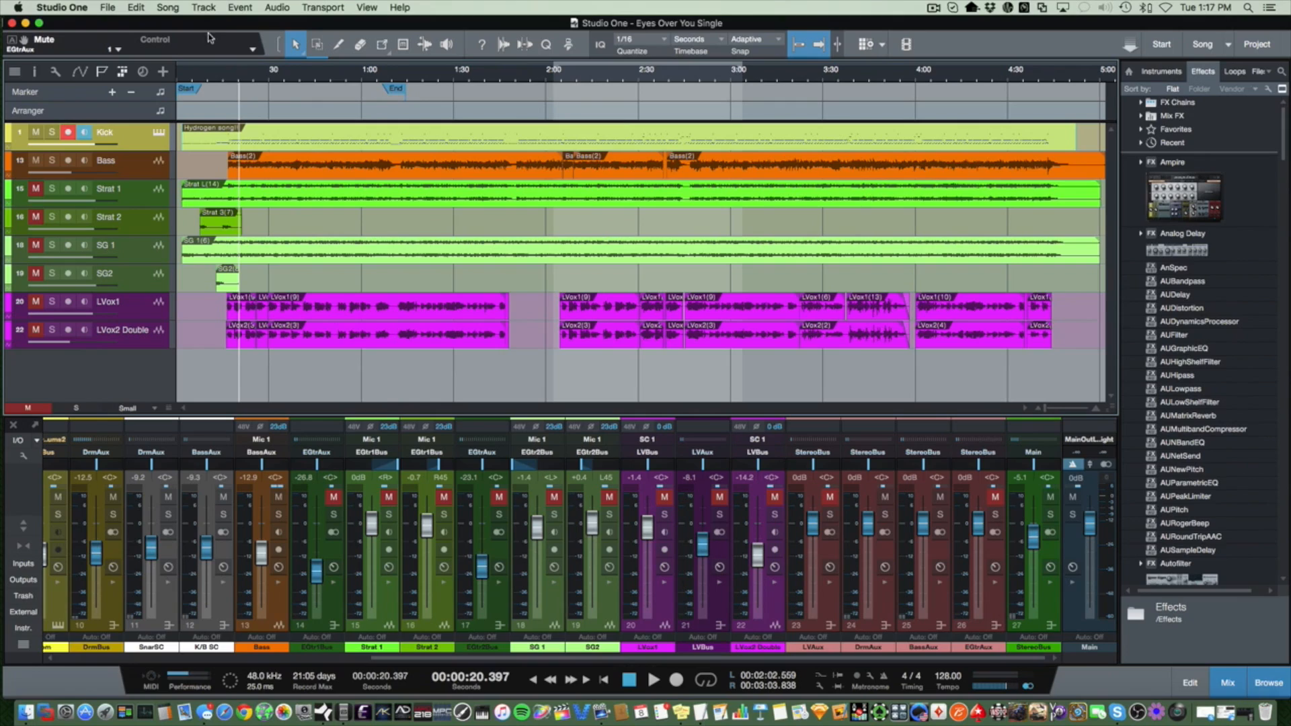
mouse_move(385, 96)
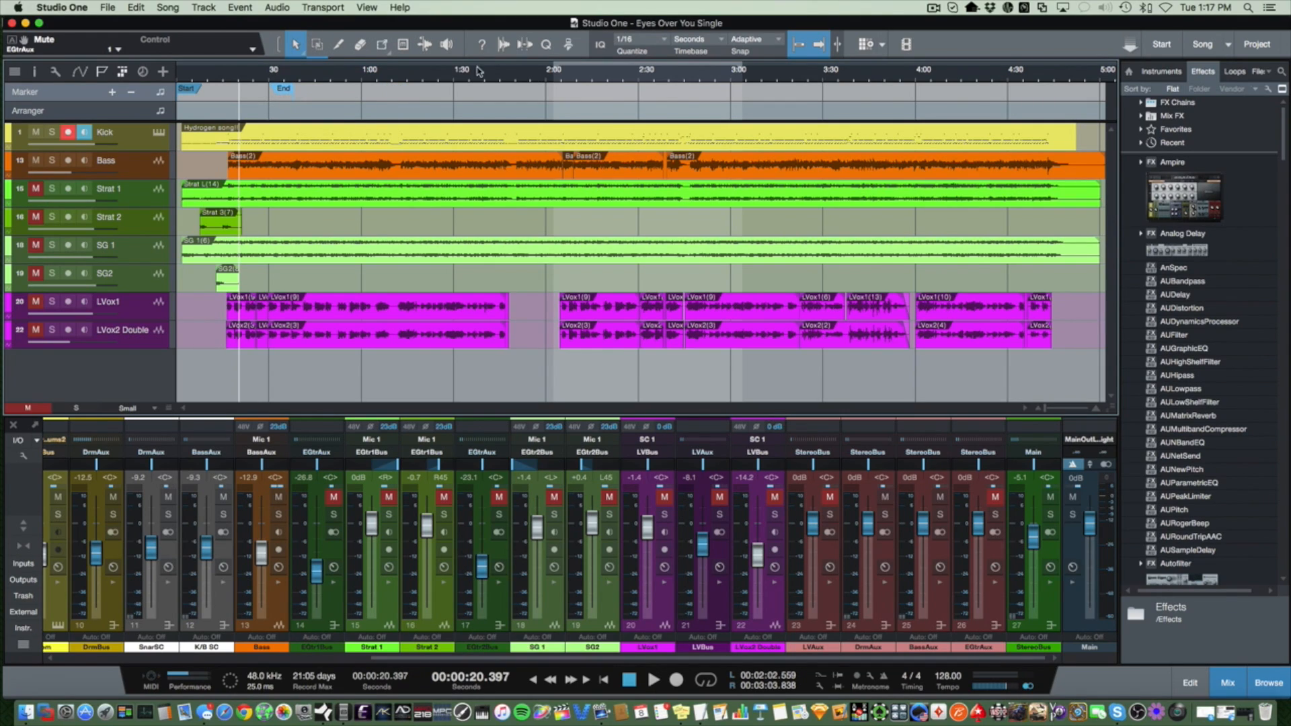
mouse_move(202, 8)
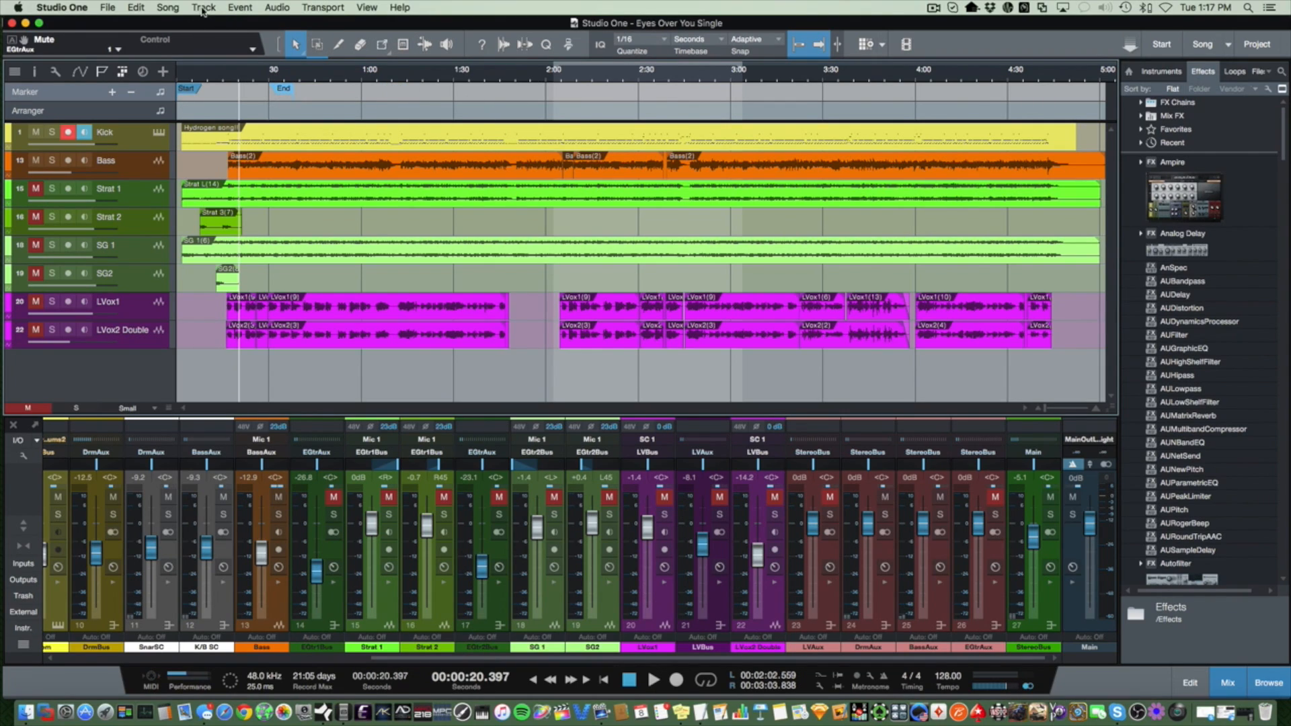
Step: Open the Song menu for the export commands
left_click(167, 7)
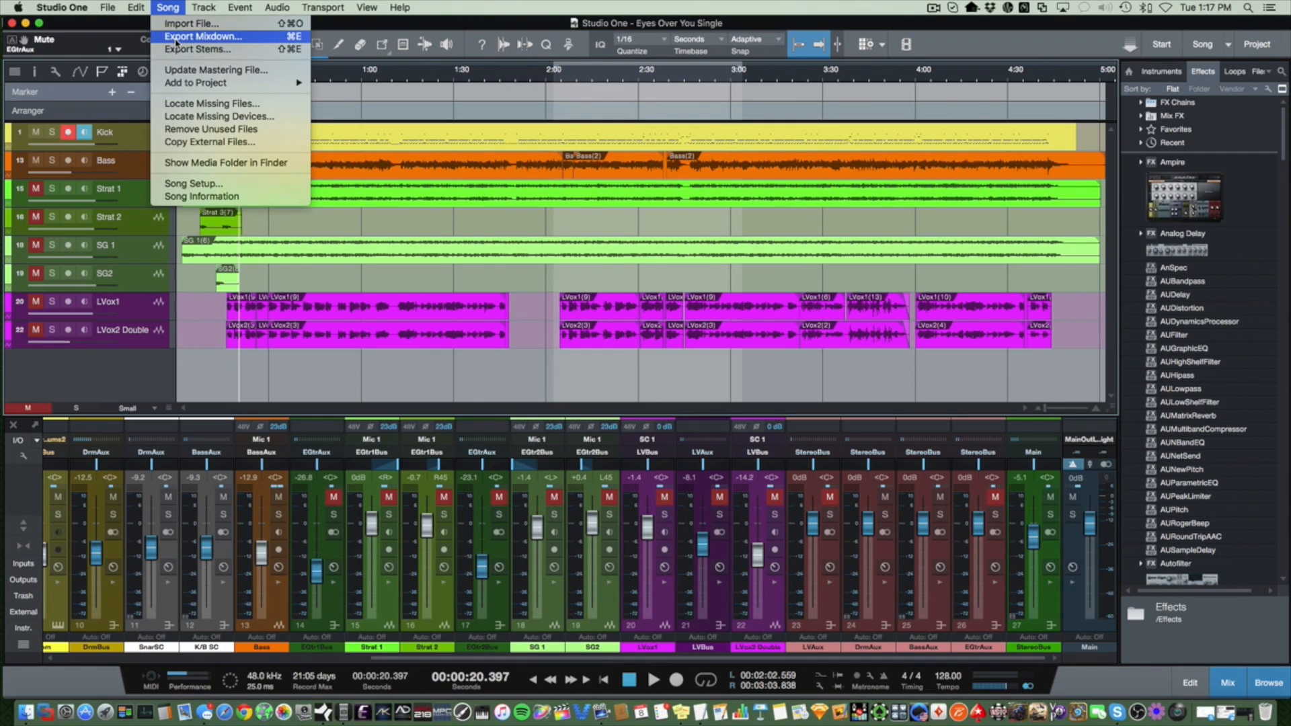
Step: Choose Export Mixdown to open the 24-bit, 48 kHz WAV export settings
left_click(203, 36)
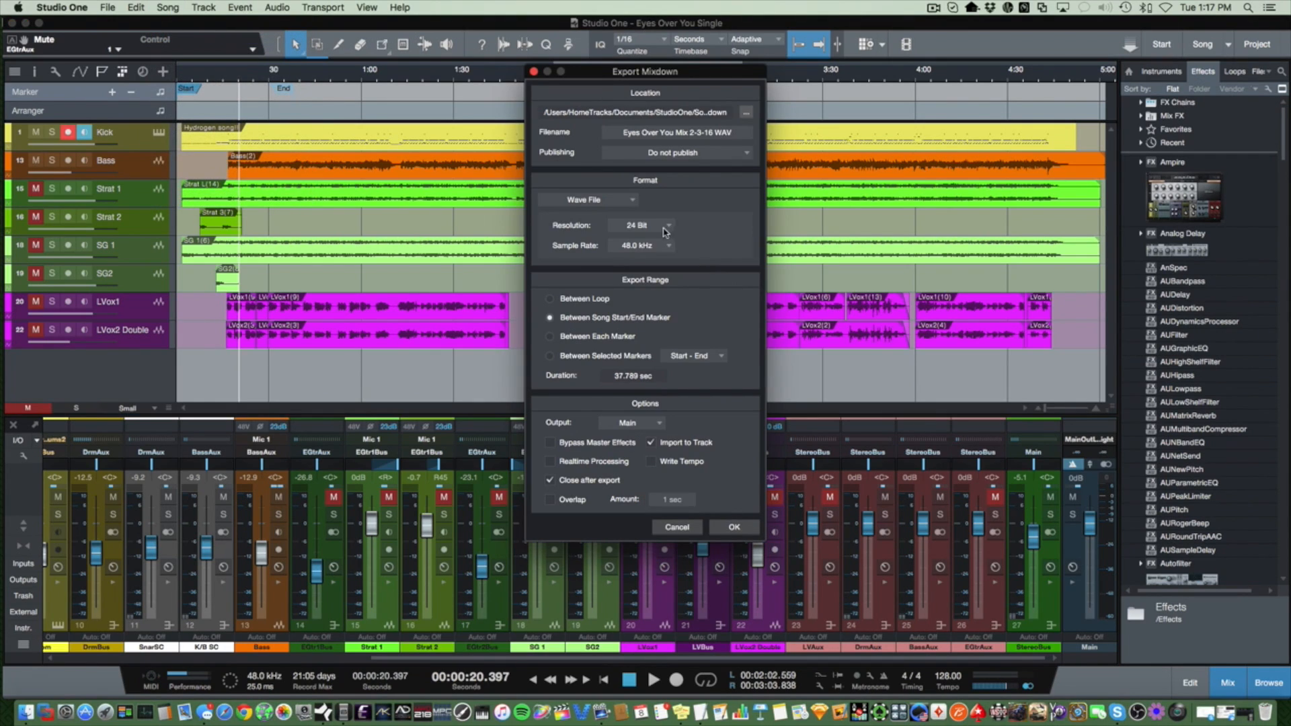
mouse_move(584, 318)
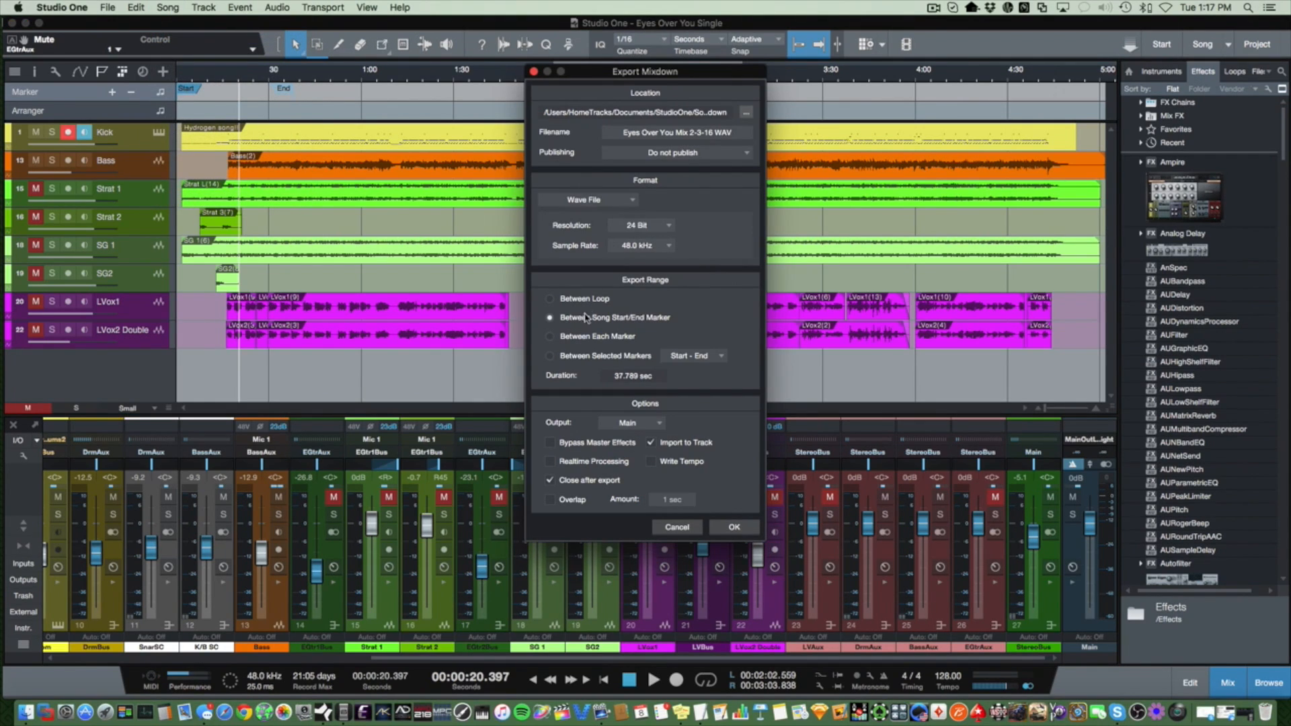
mouse_move(617, 323)
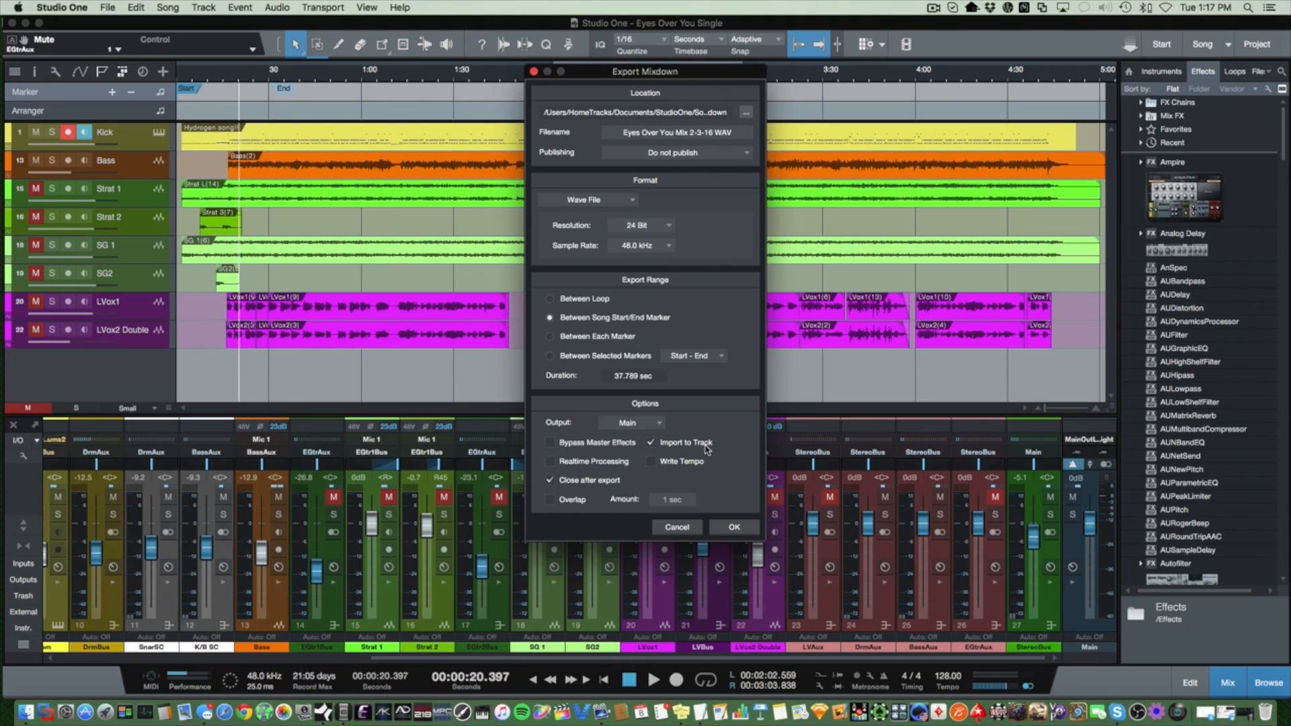
mouse_move(554, 467)
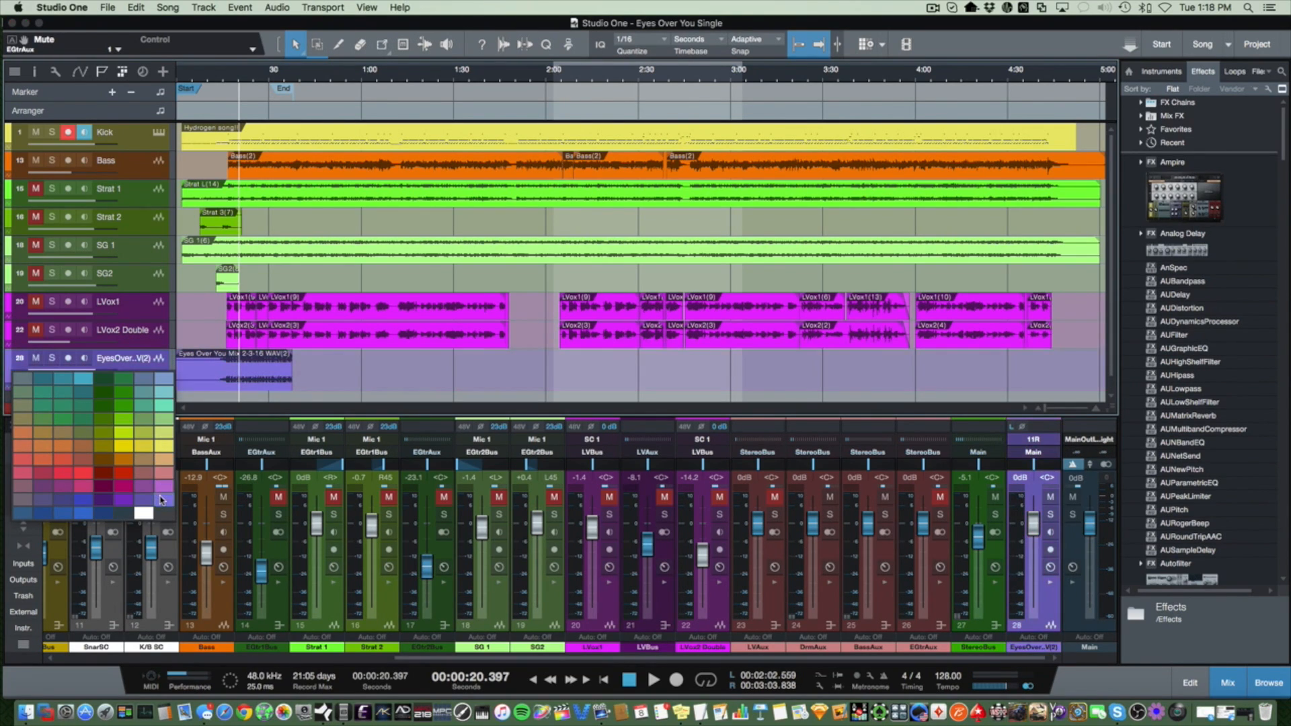
Step: Colour the mixdown track, start playback, and mute the mixdown track
left_click(51, 359)
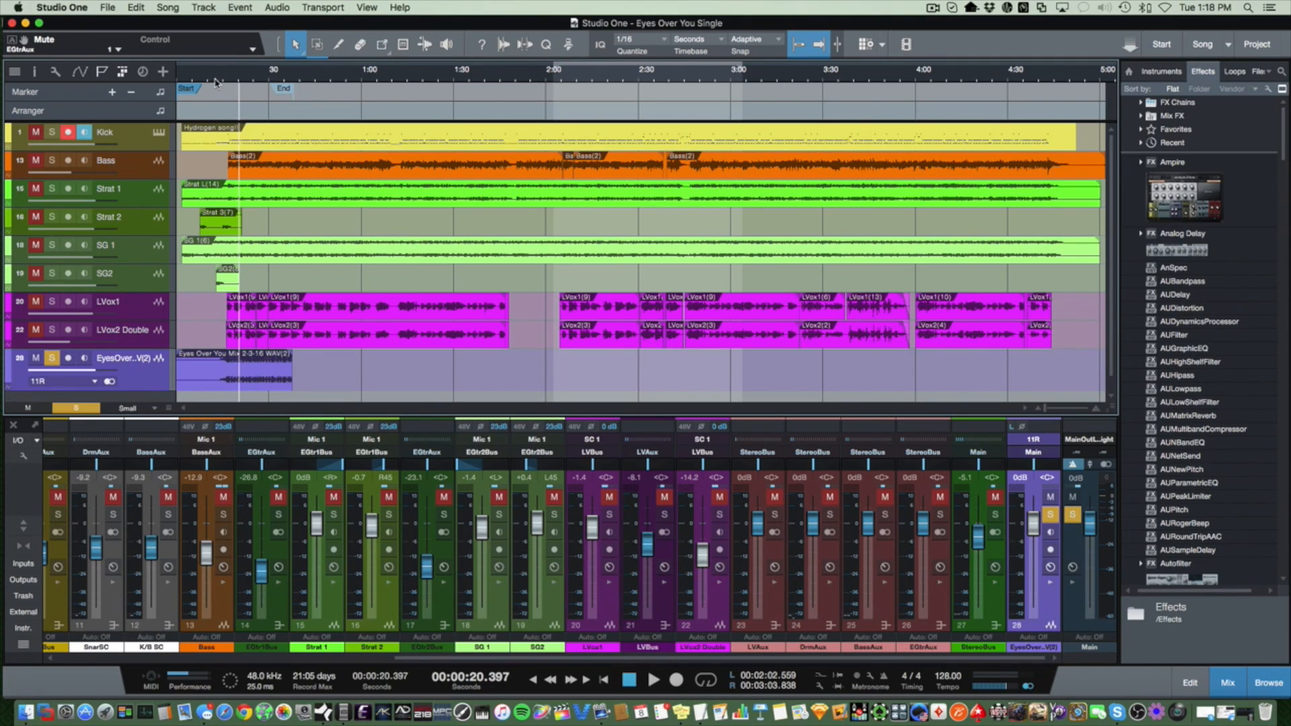
left_click(653, 679)
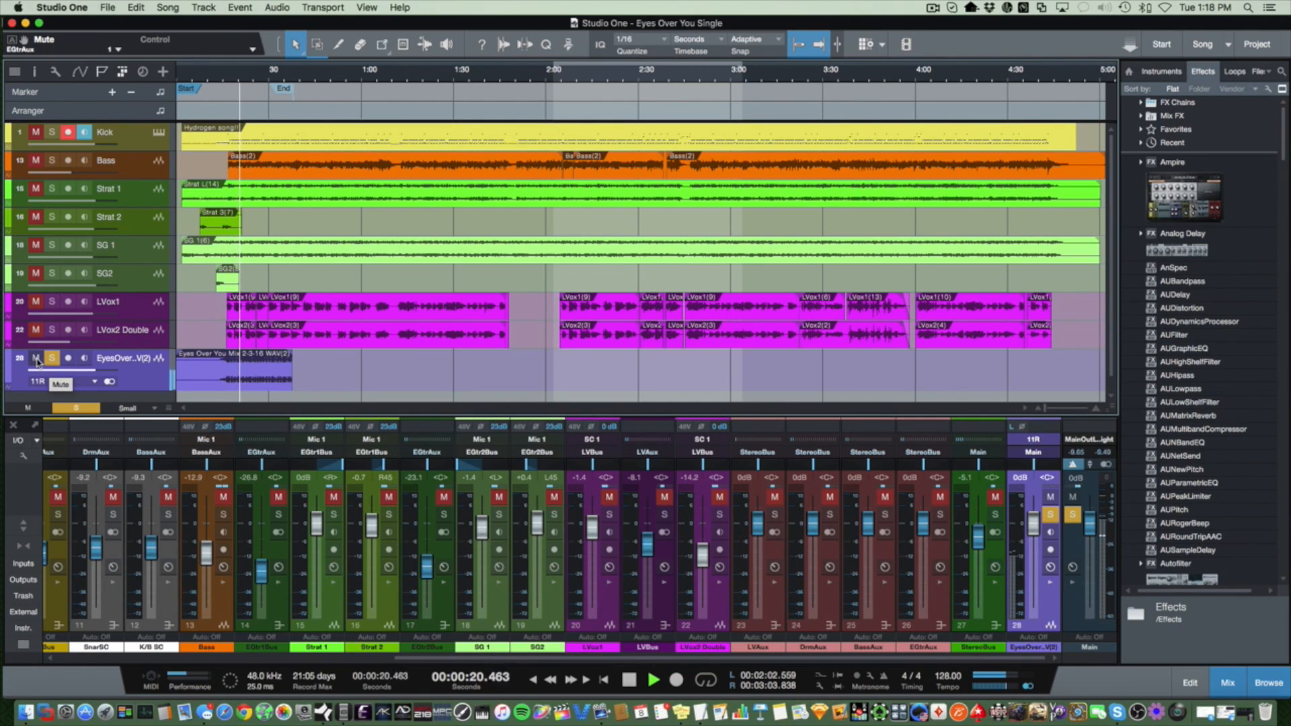
left_click(52, 357)
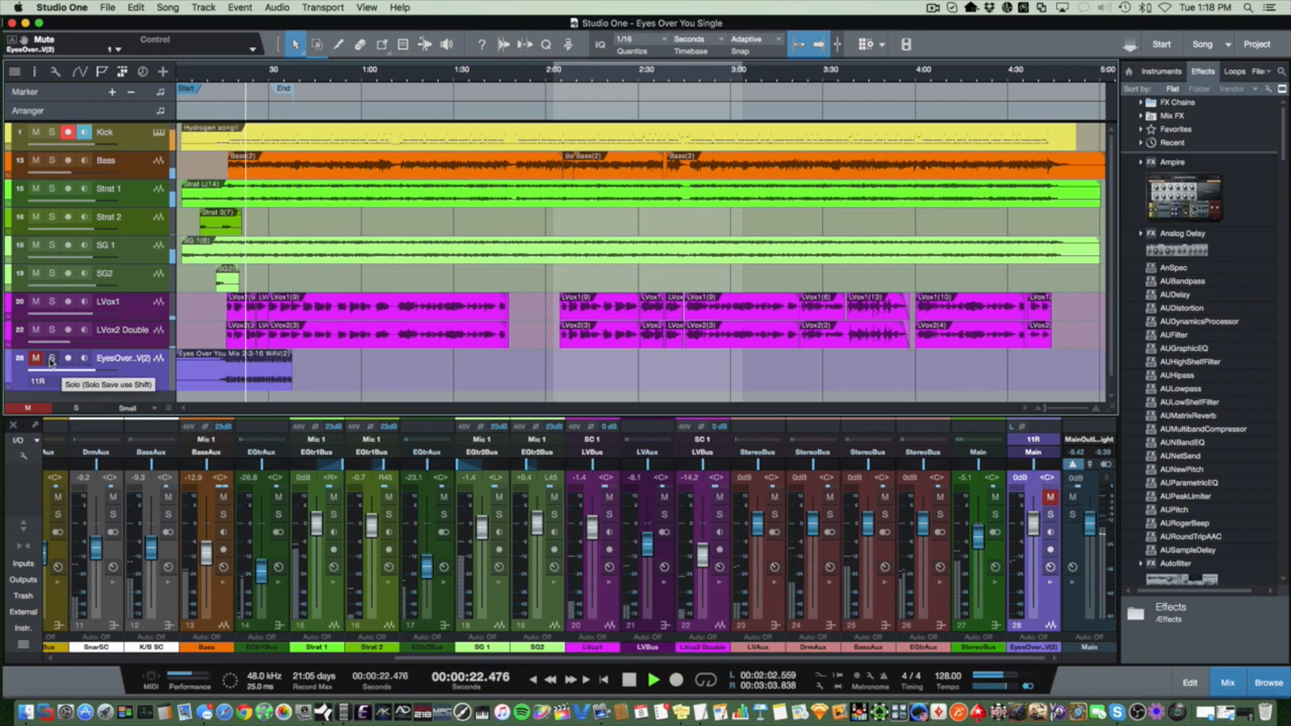
Step: Solo, silence, then unmute the mixdown track to A/B it with the originals
left_click(52, 357)
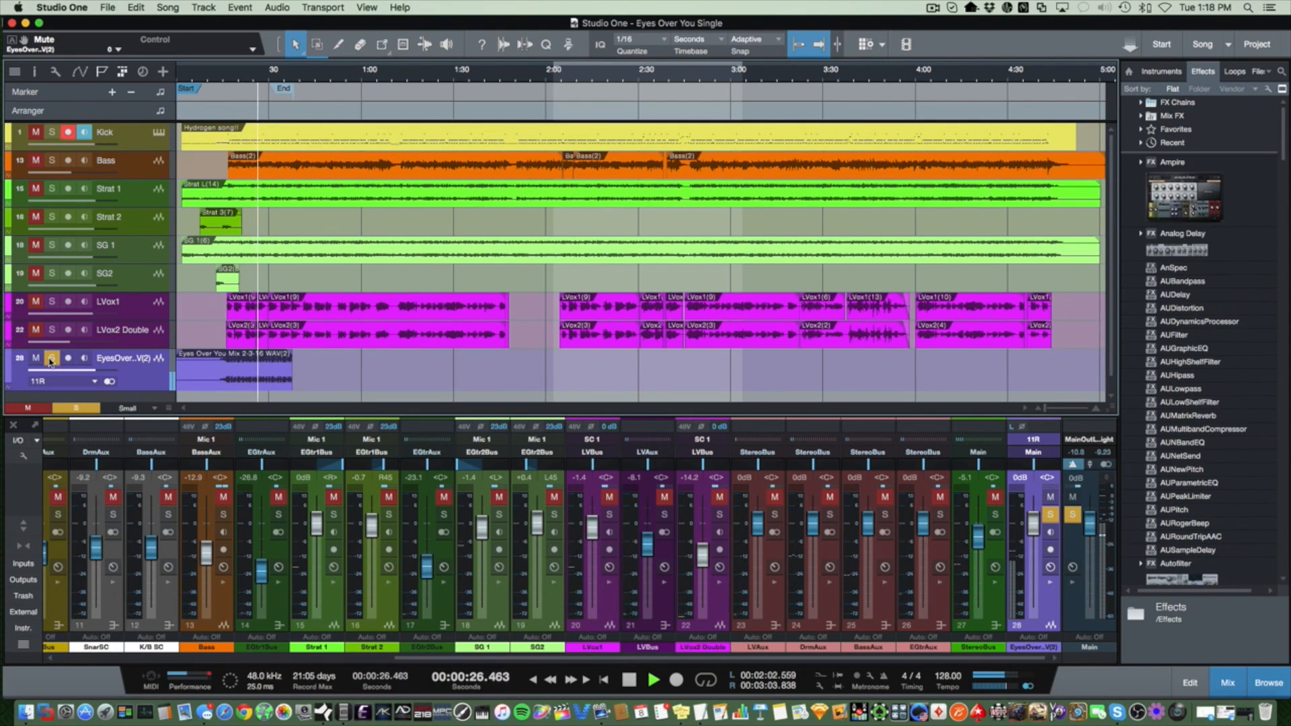
left_click(37, 357)
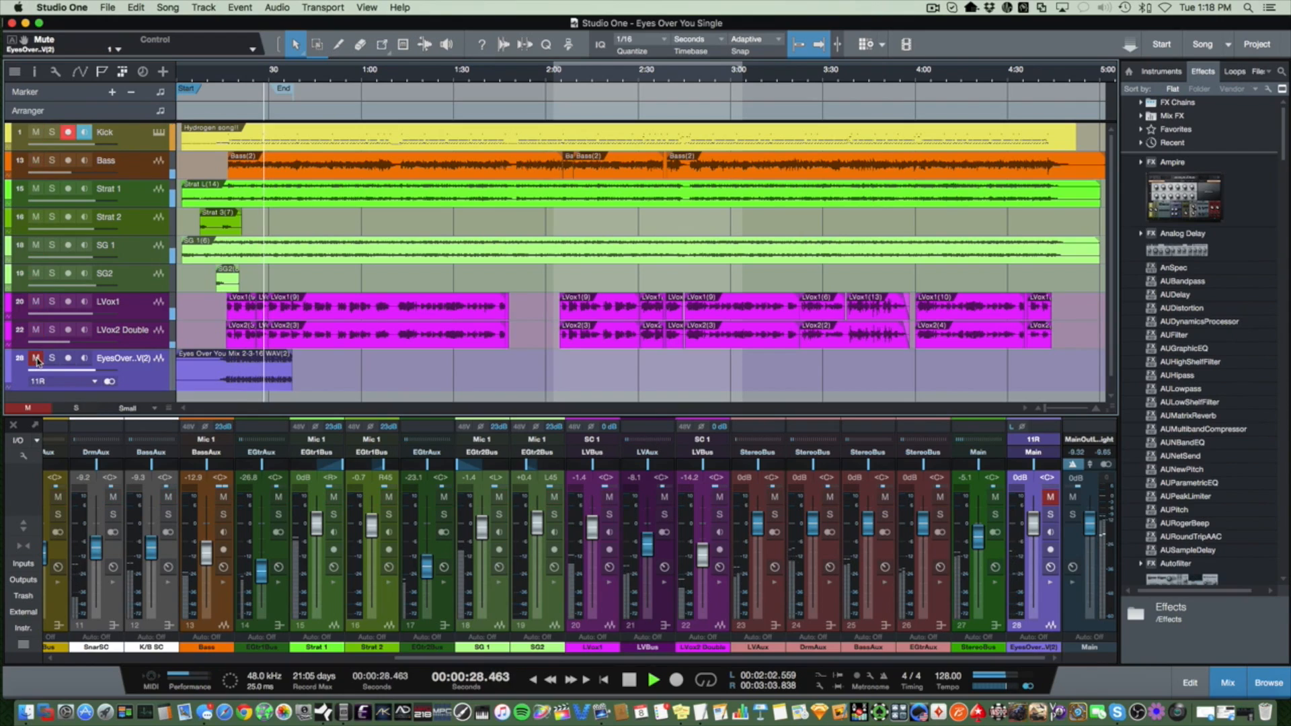
left_click(52, 357)
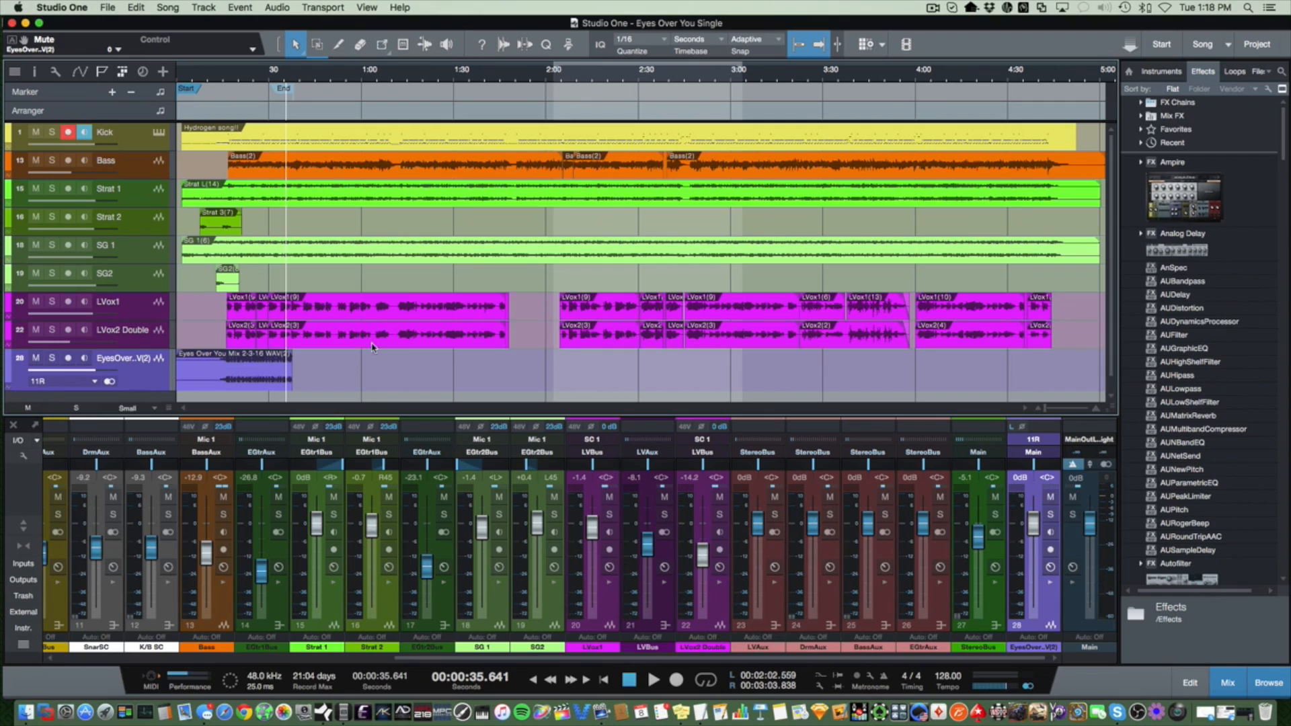
mouse_move(513, 43)
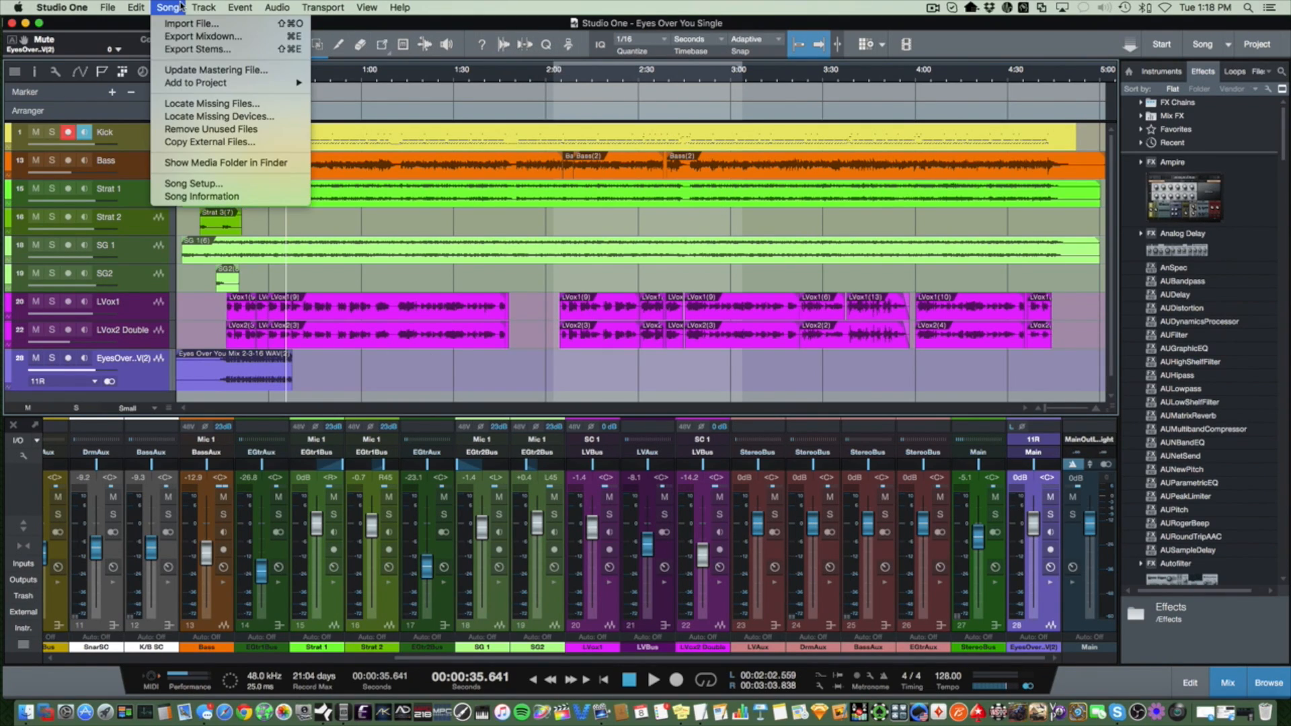
Step: Choose Song > Export Stems to list all channels for export
left_click(200, 49)
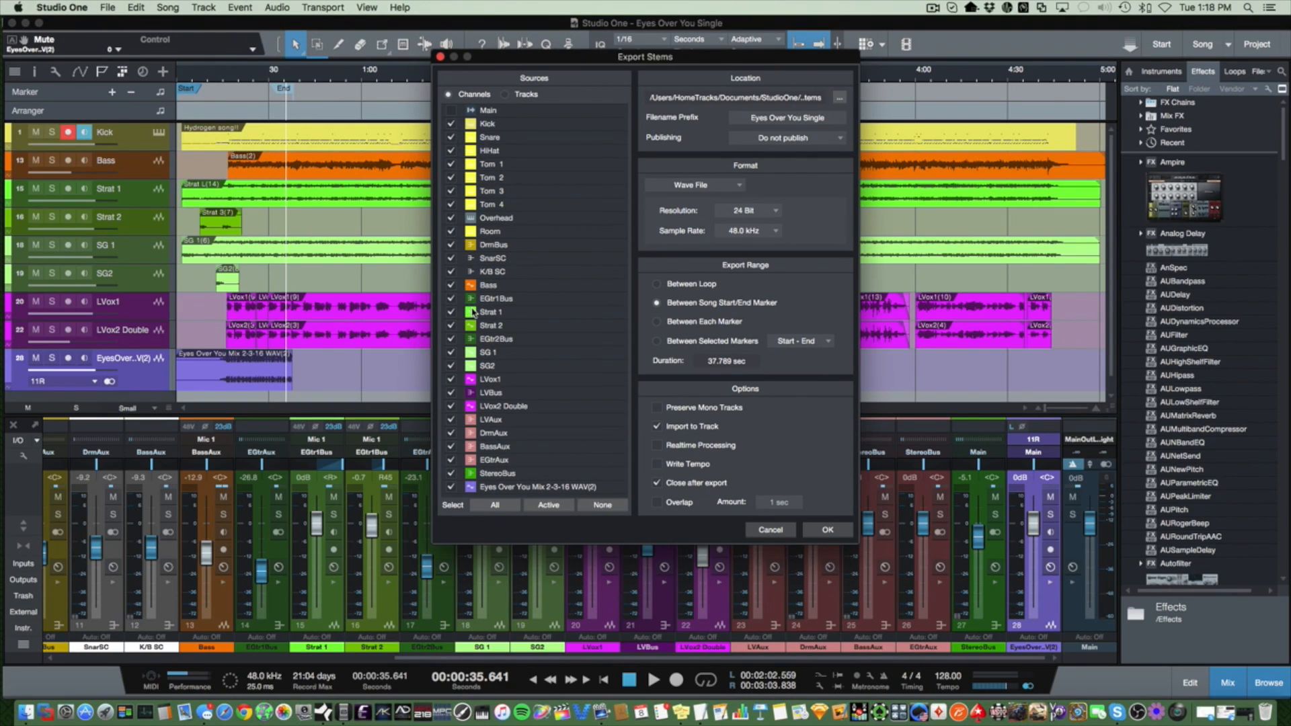
mouse_move(490, 287)
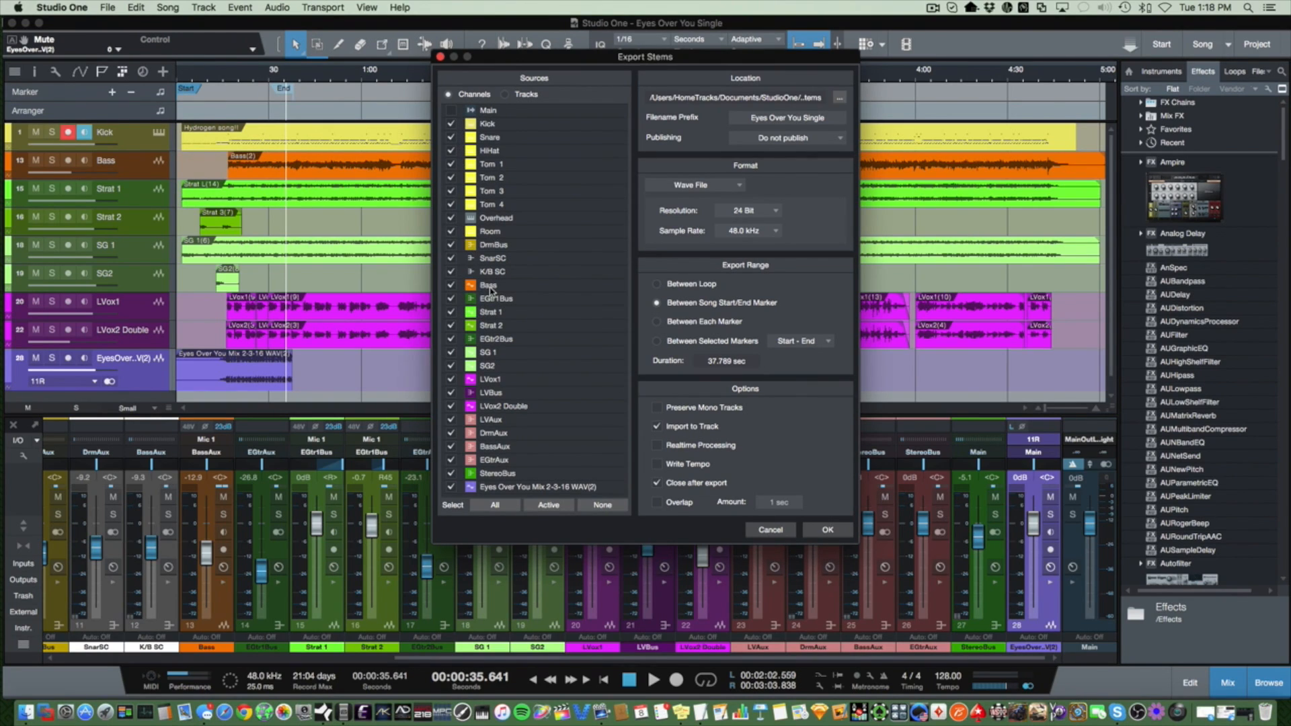
mouse_move(665, 435)
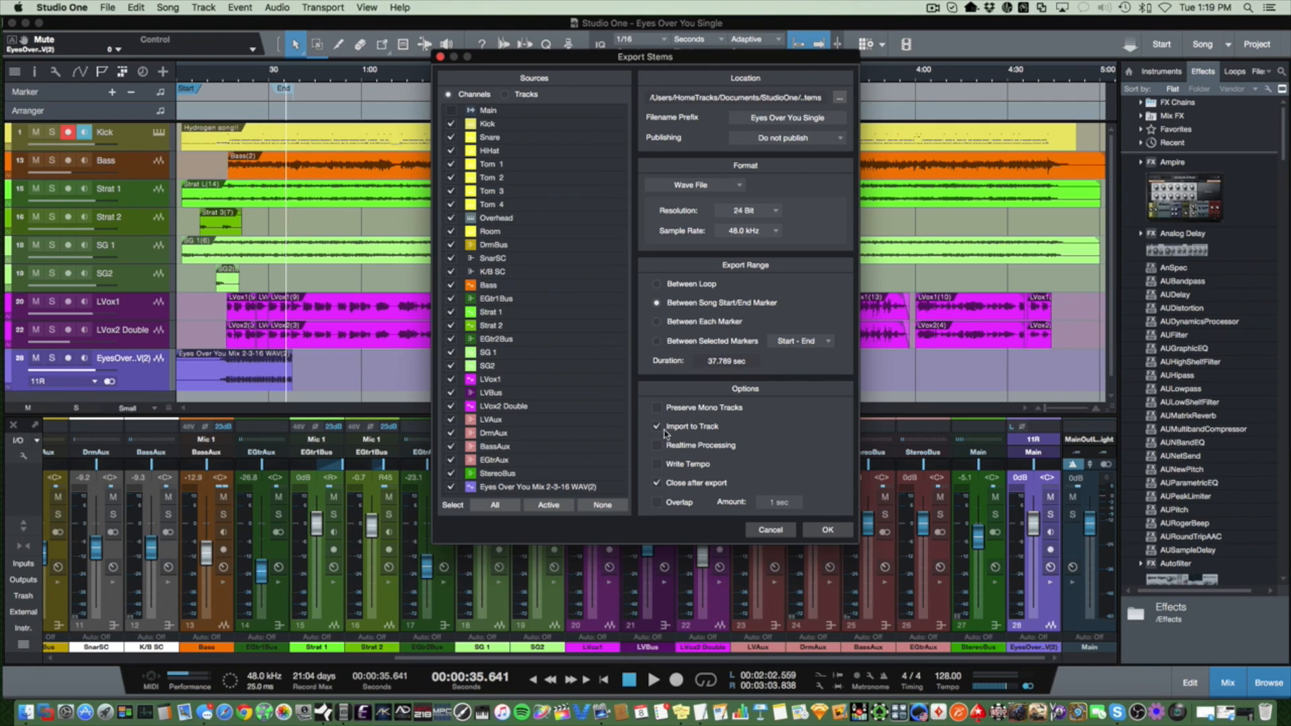